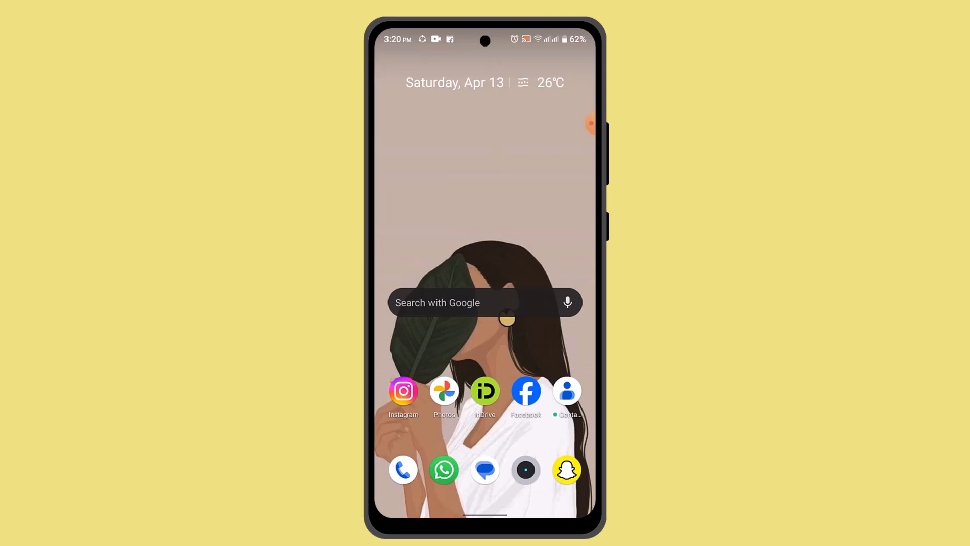
Step: Launch SHAREit from the Android home screen to reach its file picker
scroll(up, 3)
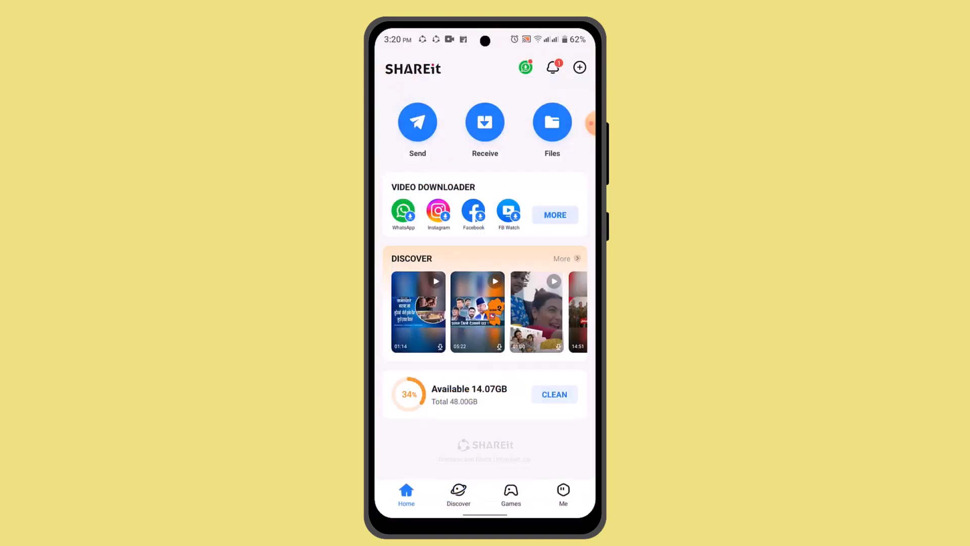
click(416, 122)
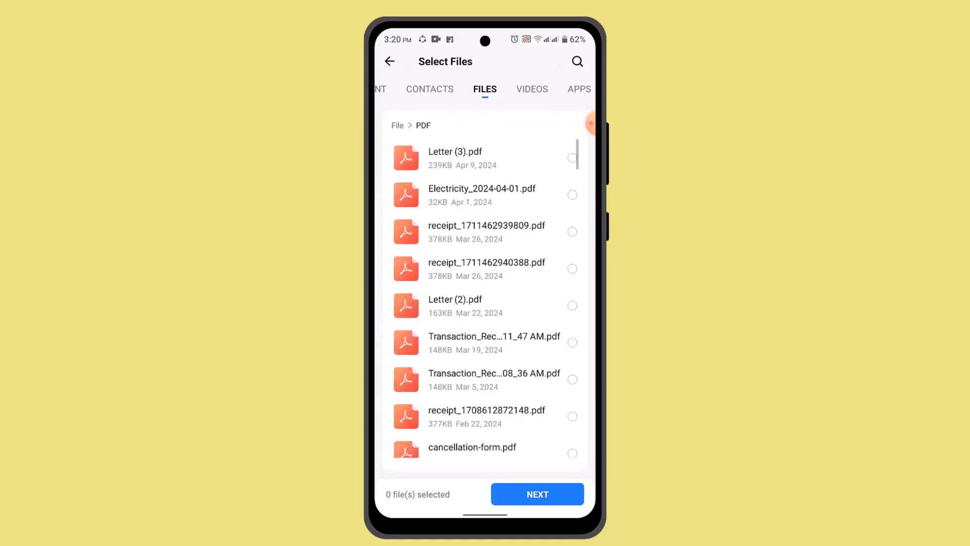
Step: Select eleven PDF files and send them, reaching the Preparations permissions page
click(571, 194)
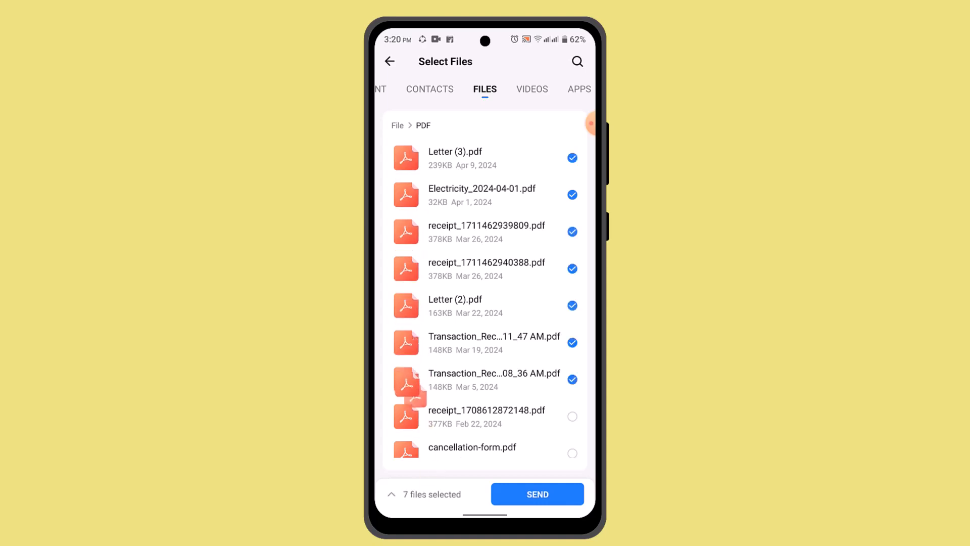
scroll(down, 3)
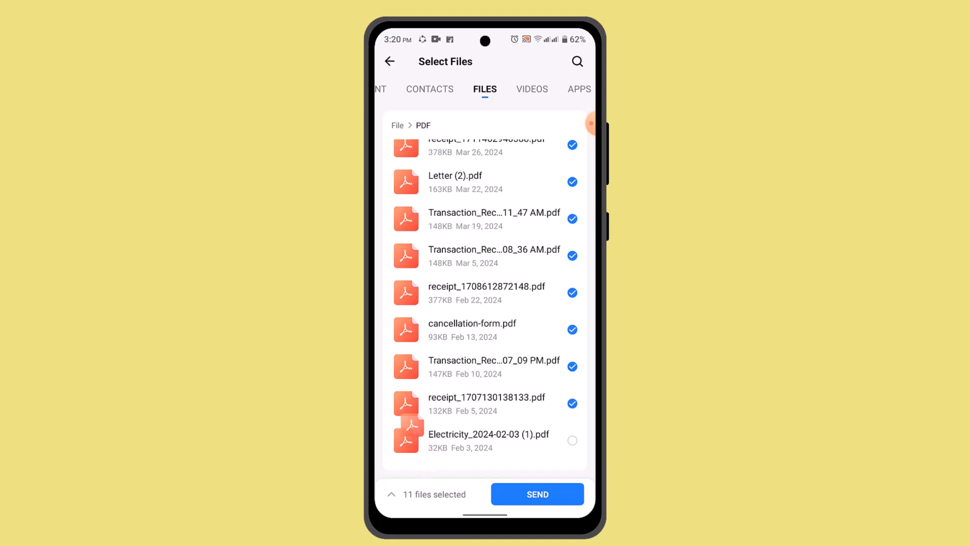
click(536, 493)
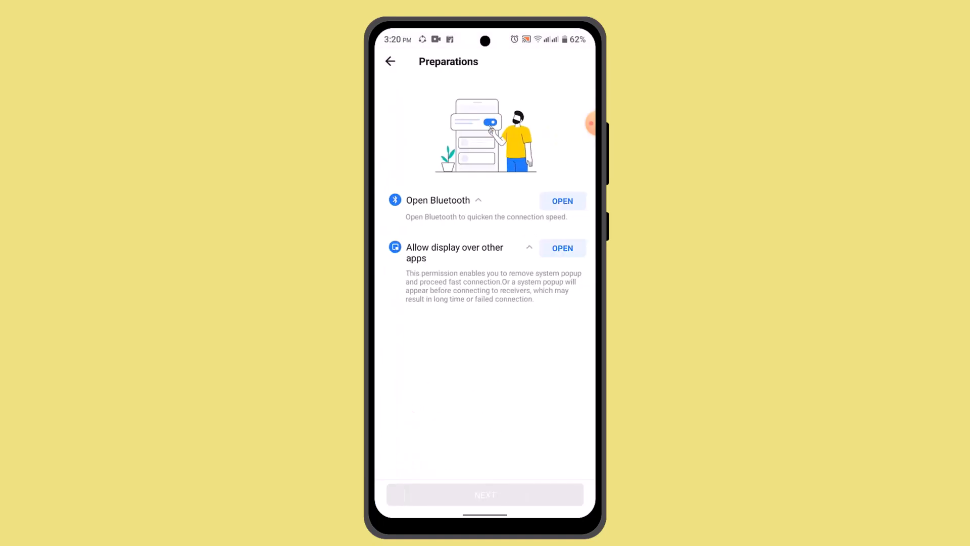